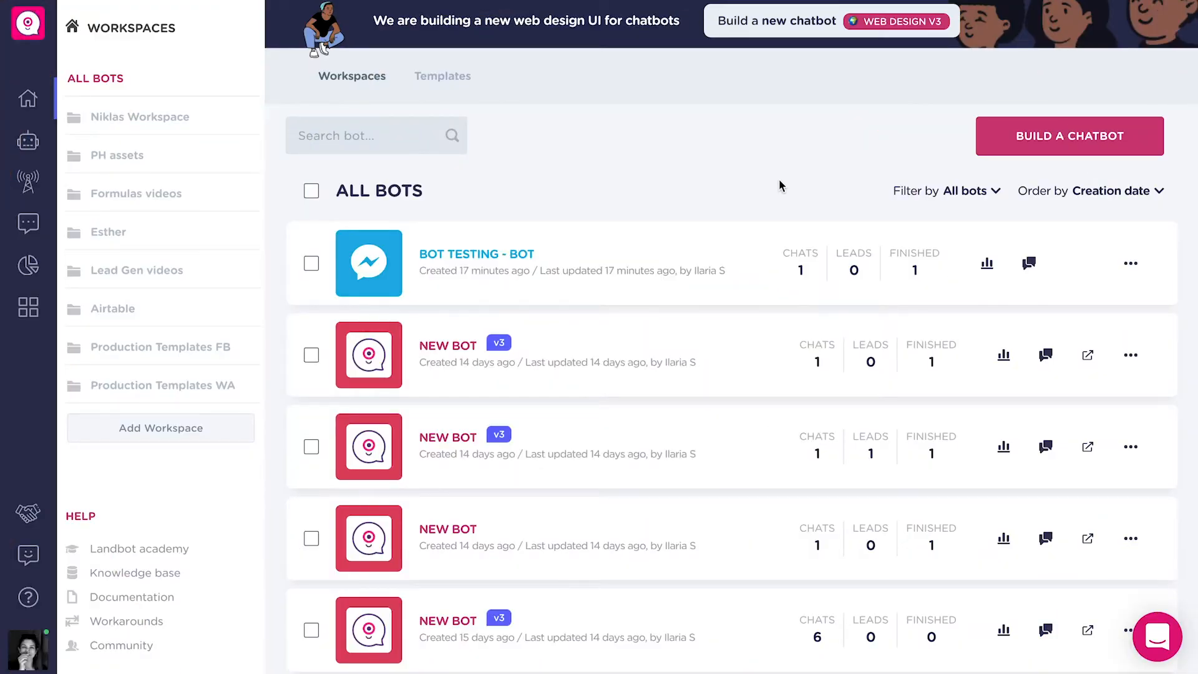
Step: Create a new chatbot on the Messenger & WhatsApp channel, landing in its builder
{"action": "left_click", "coordinate": [1070, 136]}
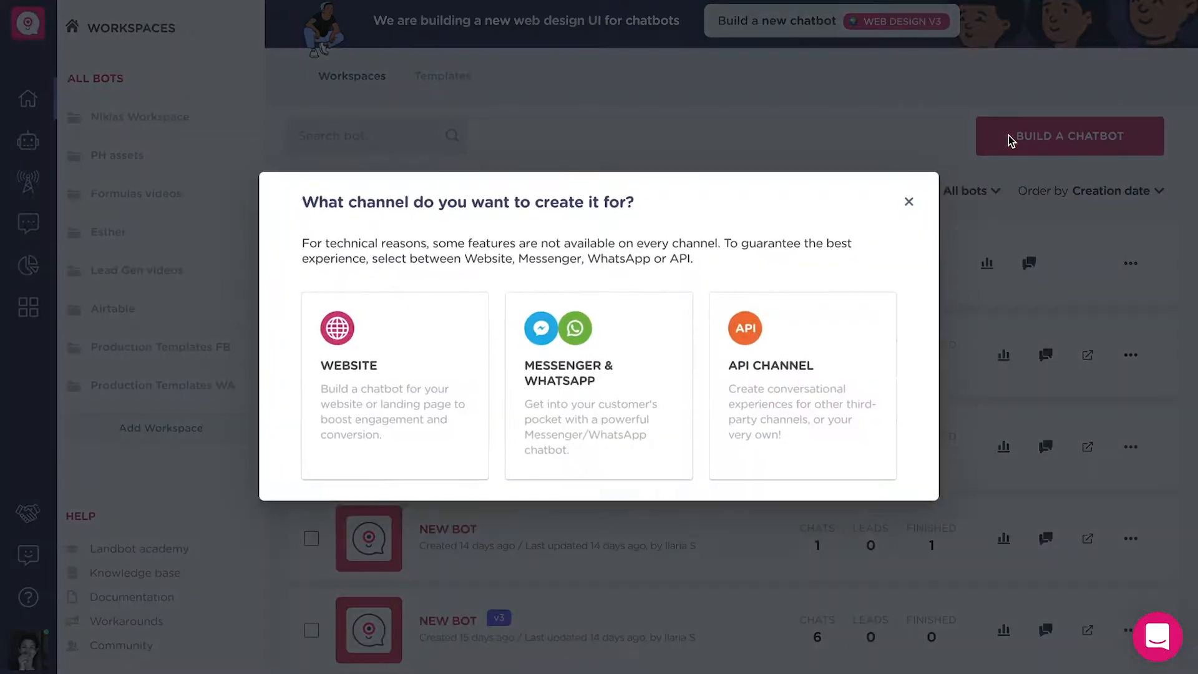
{"action": "left_click", "coordinate": [598, 386]}
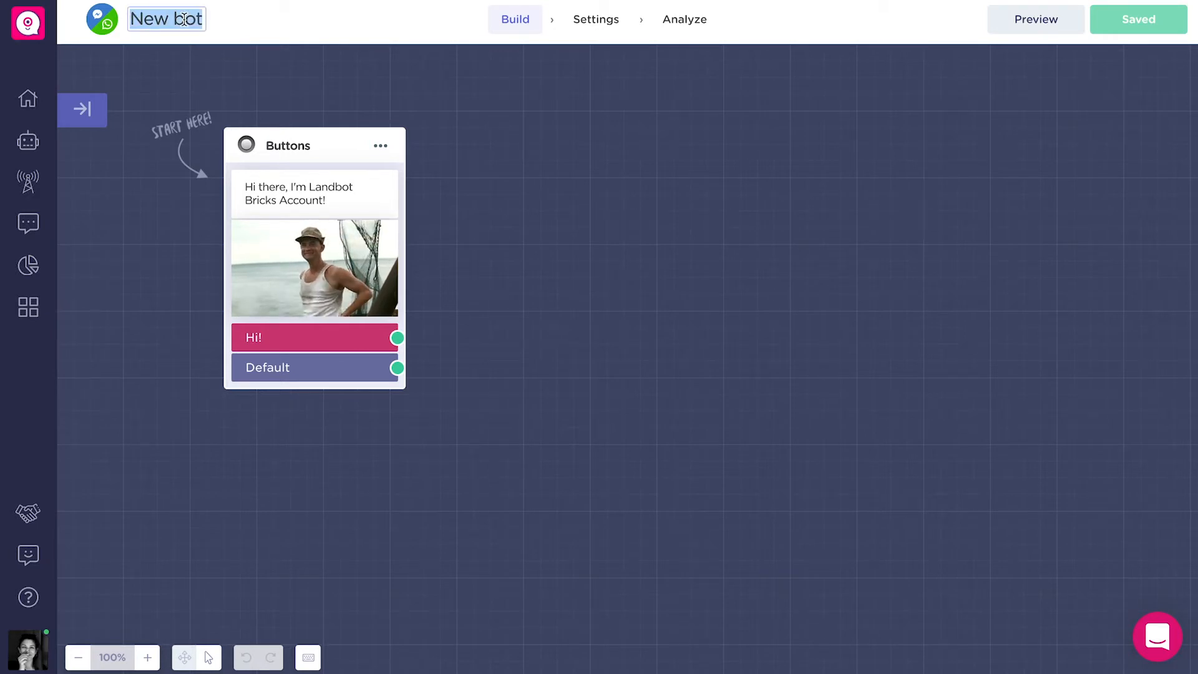
Step: Name the bot 'Messenger bot', save it, and return to the All Bots list
{"action": "type", "text": "Messenger"}
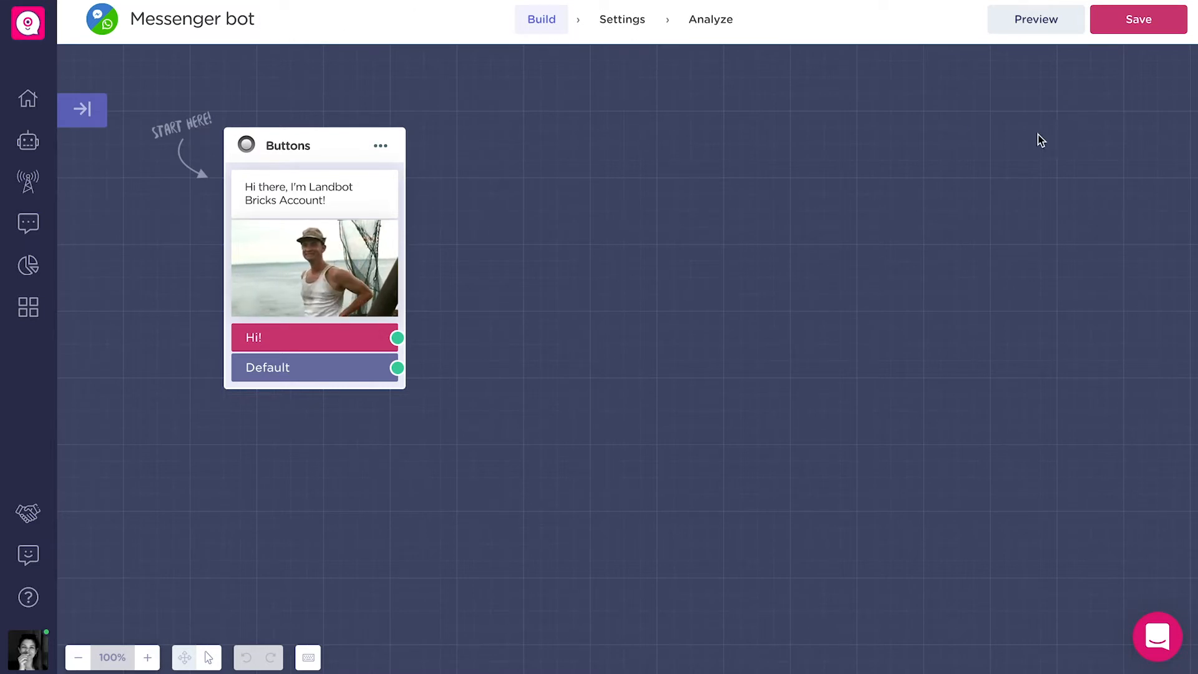
{"action": "left_click", "coordinate": [1139, 18]}
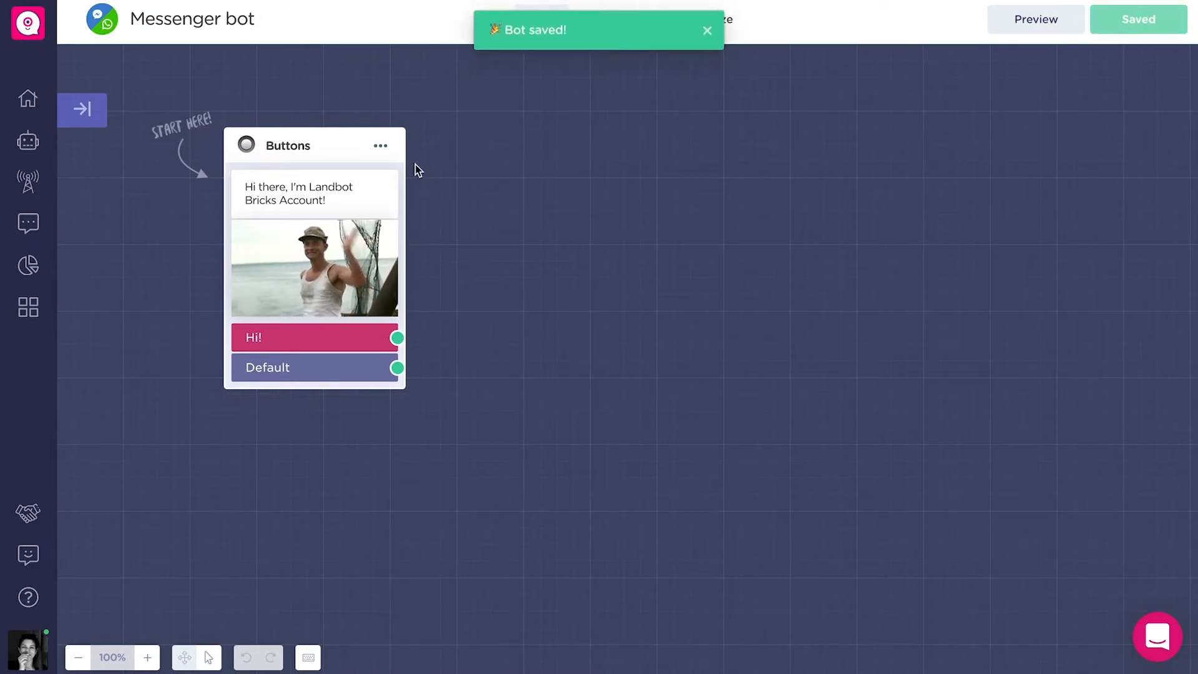
{"action": "left_click", "coordinate": [28, 100]}
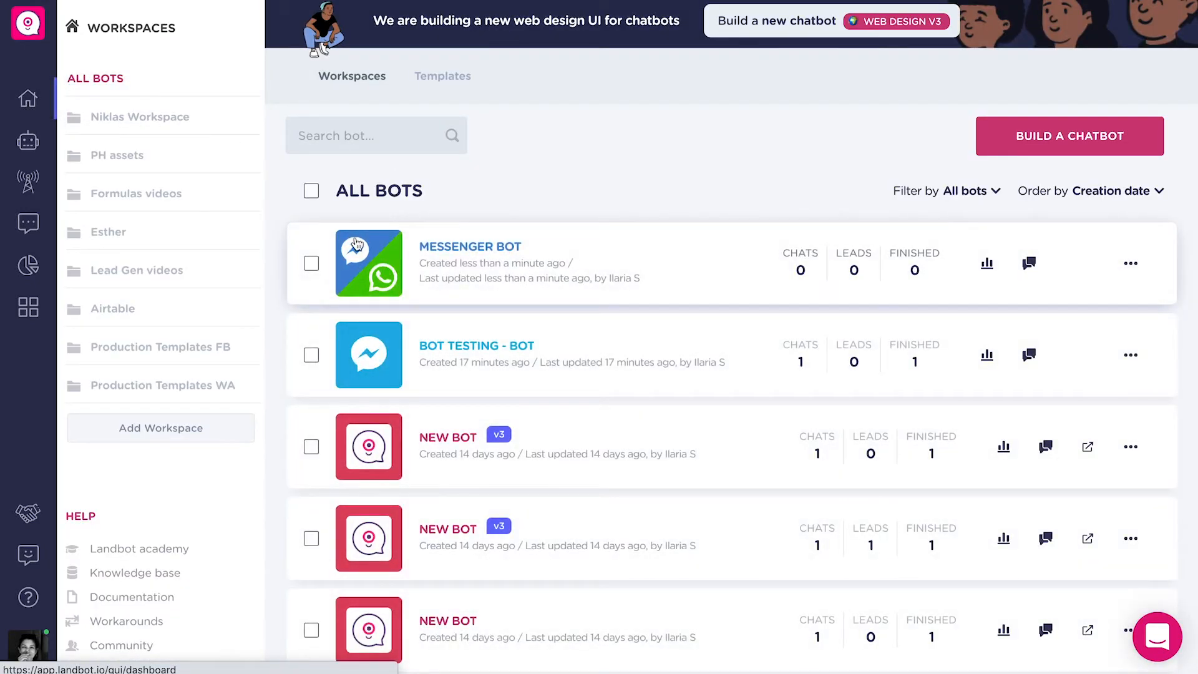
{"action": "mouse_move", "coordinate": [427, 296]}
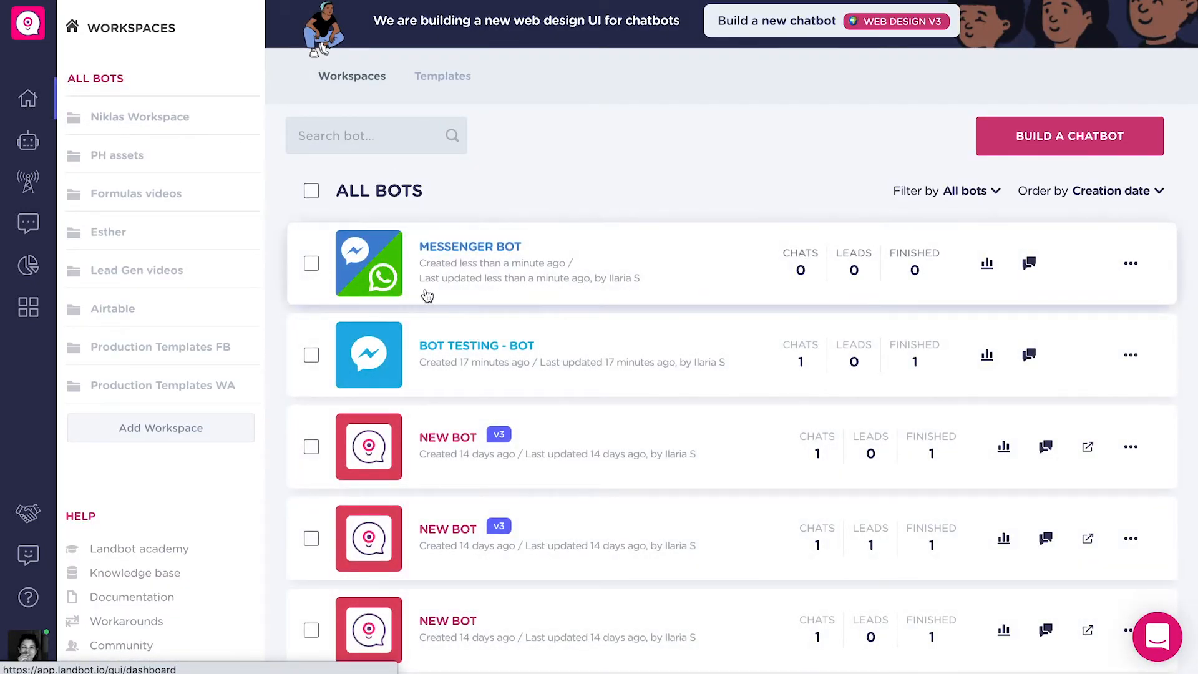
{"action": "mouse_move", "coordinate": [28, 181]}
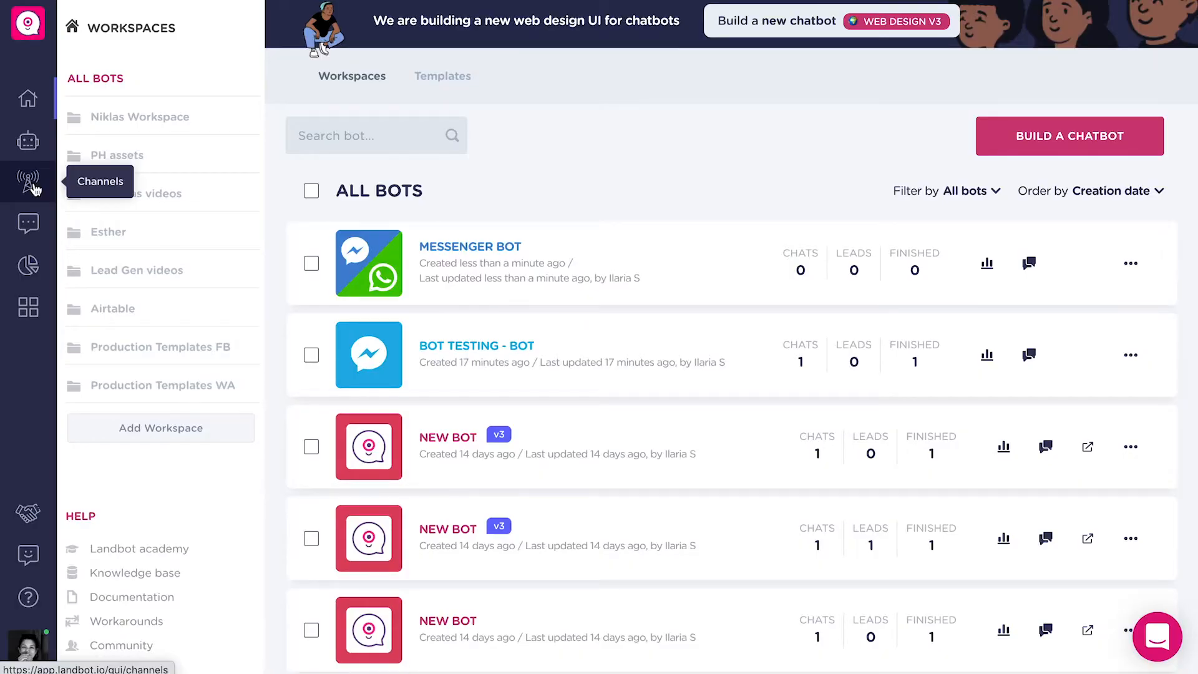
Step: Go to the Channels area showing the Facebook Messenger Bot Testing channel
{"action": "left_click", "coordinate": [28, 181]}
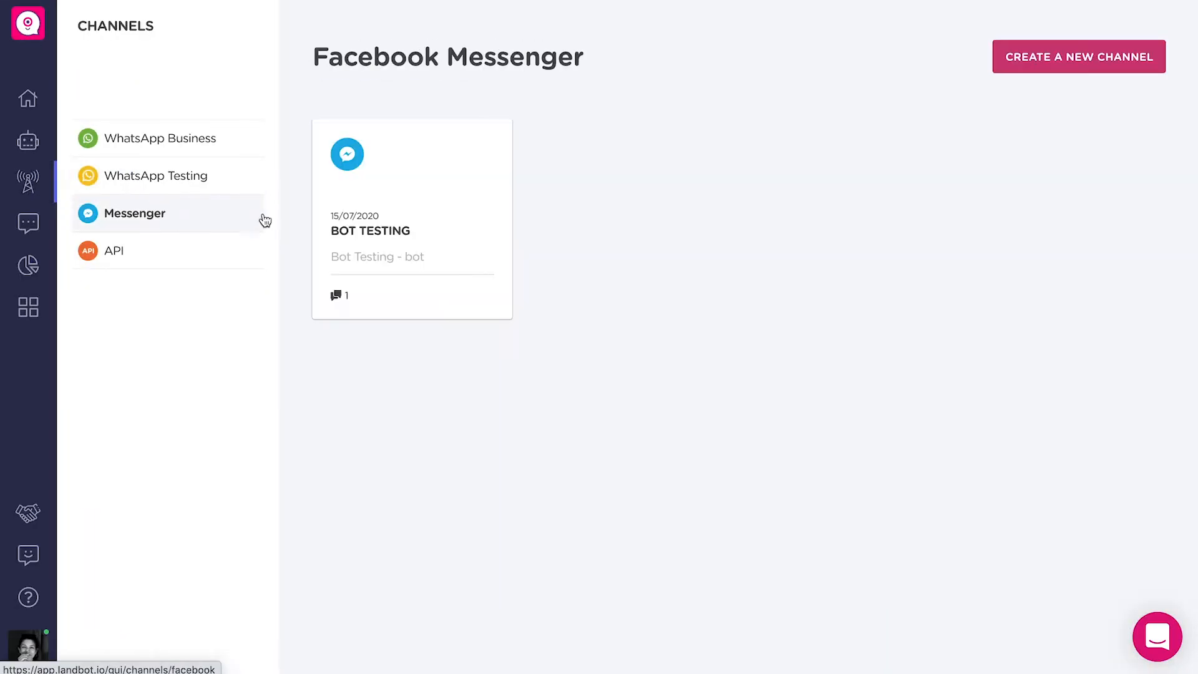
{"action": "mouse_move", "coordinate": [459, 230]}
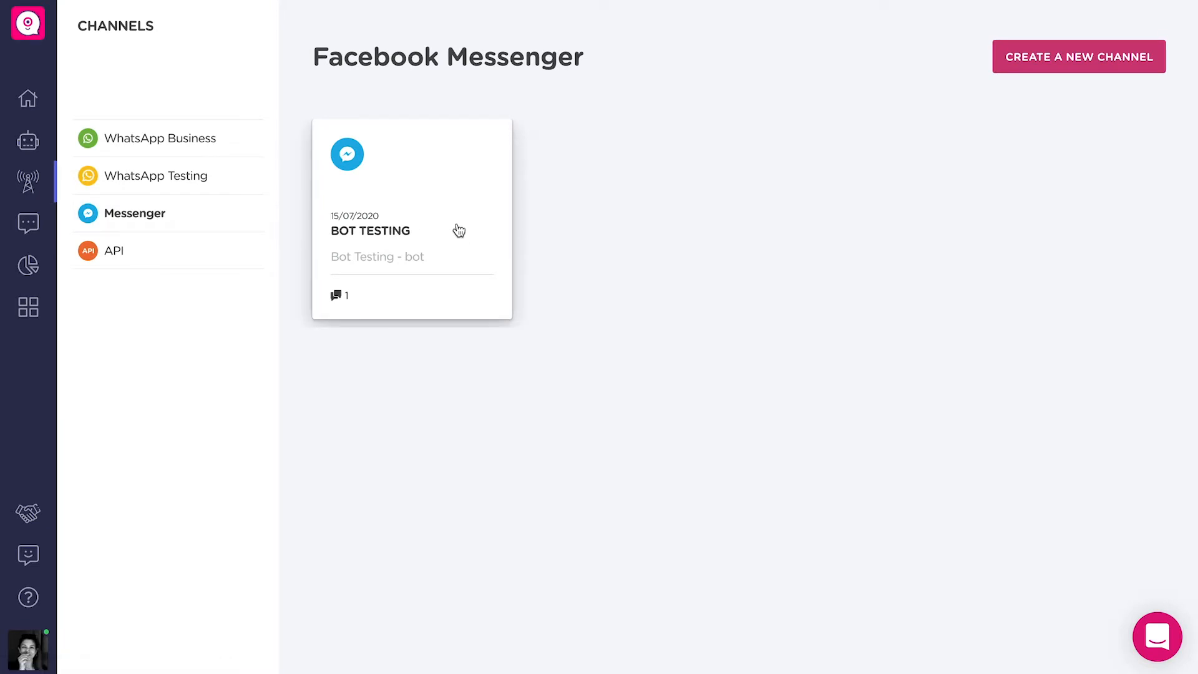
Step: Link Messenger bot as the default bot of the Bot Testing Messenger channel
{"action": "left_click", "coordinate": [411, 231]}
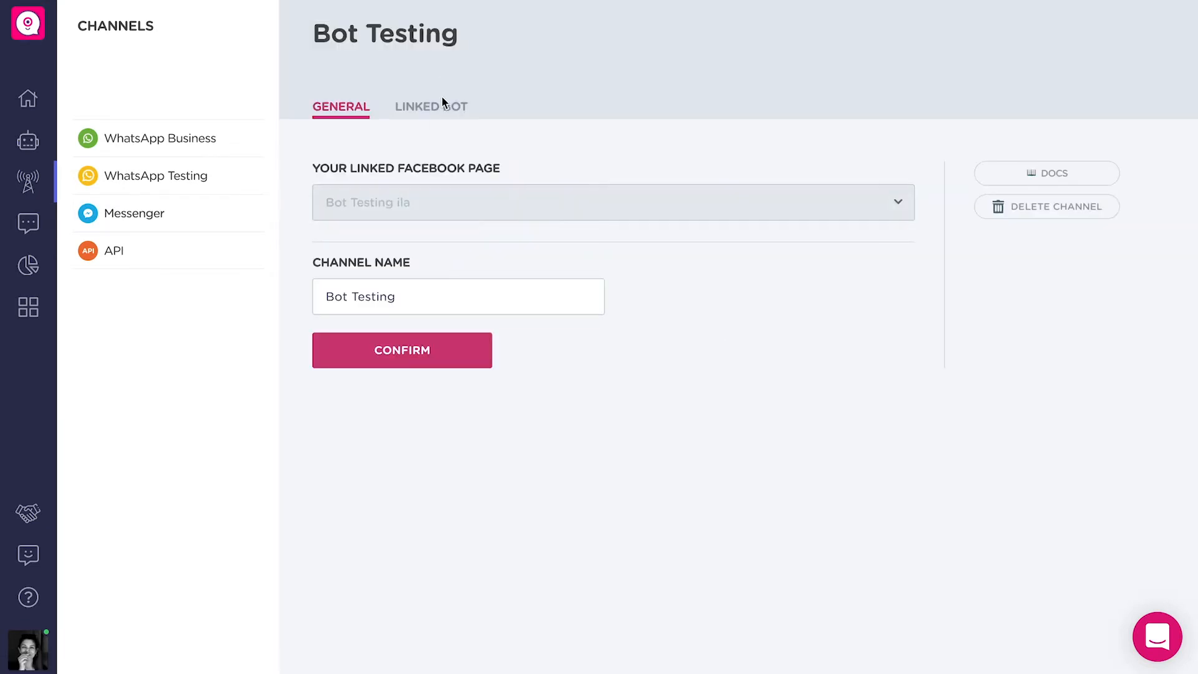
{"action": "left_click", "coordinate": [431, 106]}
{"action": "type", "text": "messenger"}
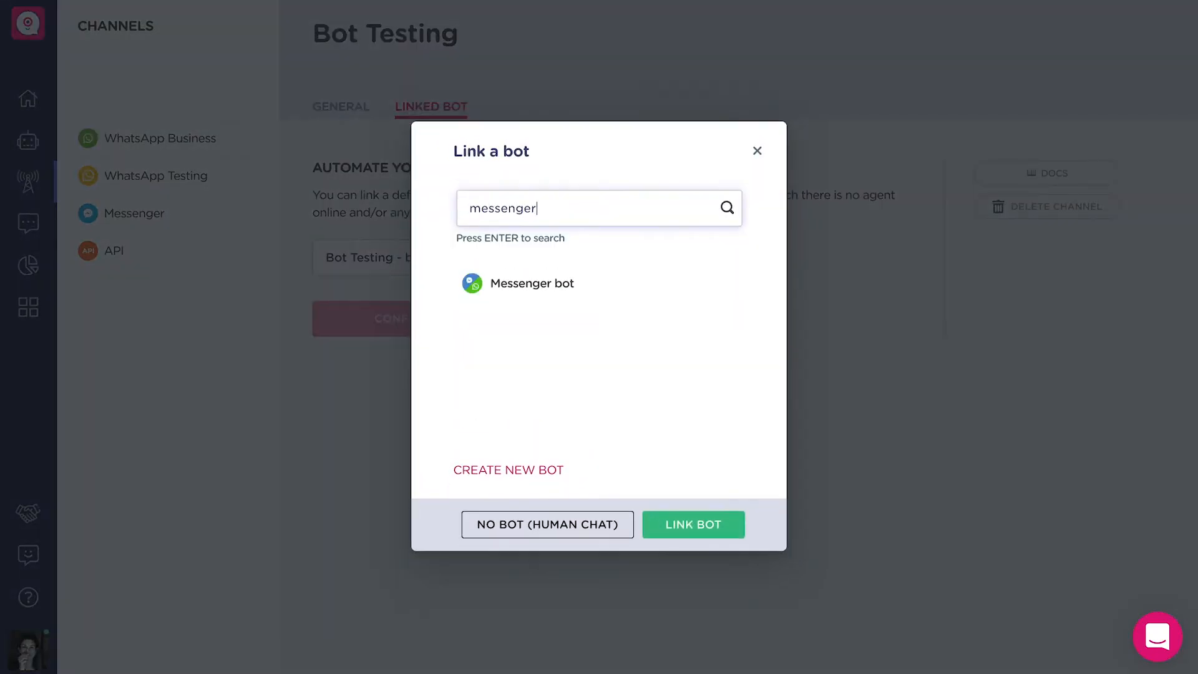
{"action": "left_click", "coordinate": [598, 283]}
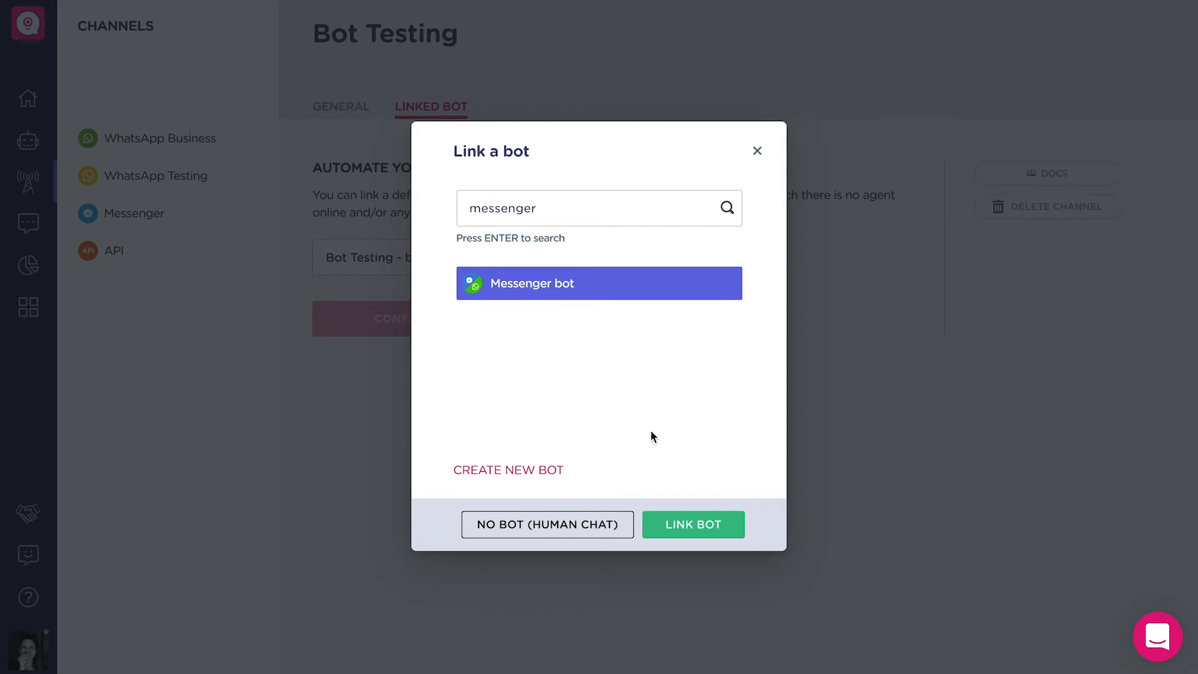
{"action": "left_click", "coordinate": [693, 525]}
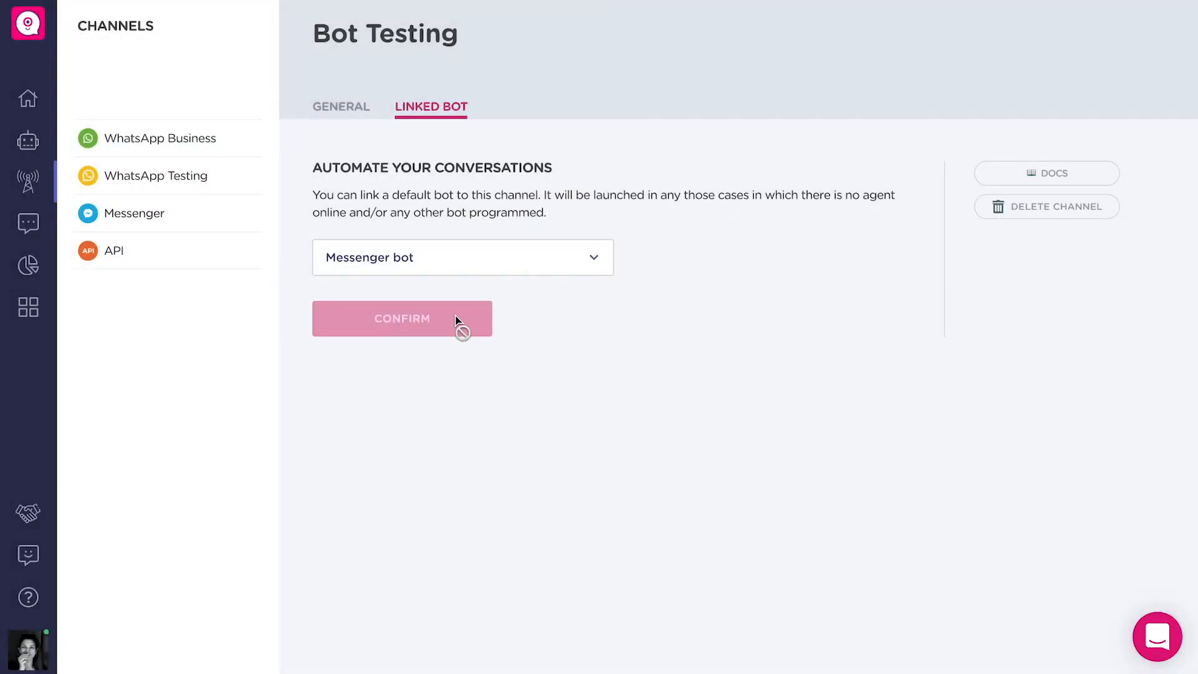
{"action": "mouse_move", "coordinate": [27, 97]}
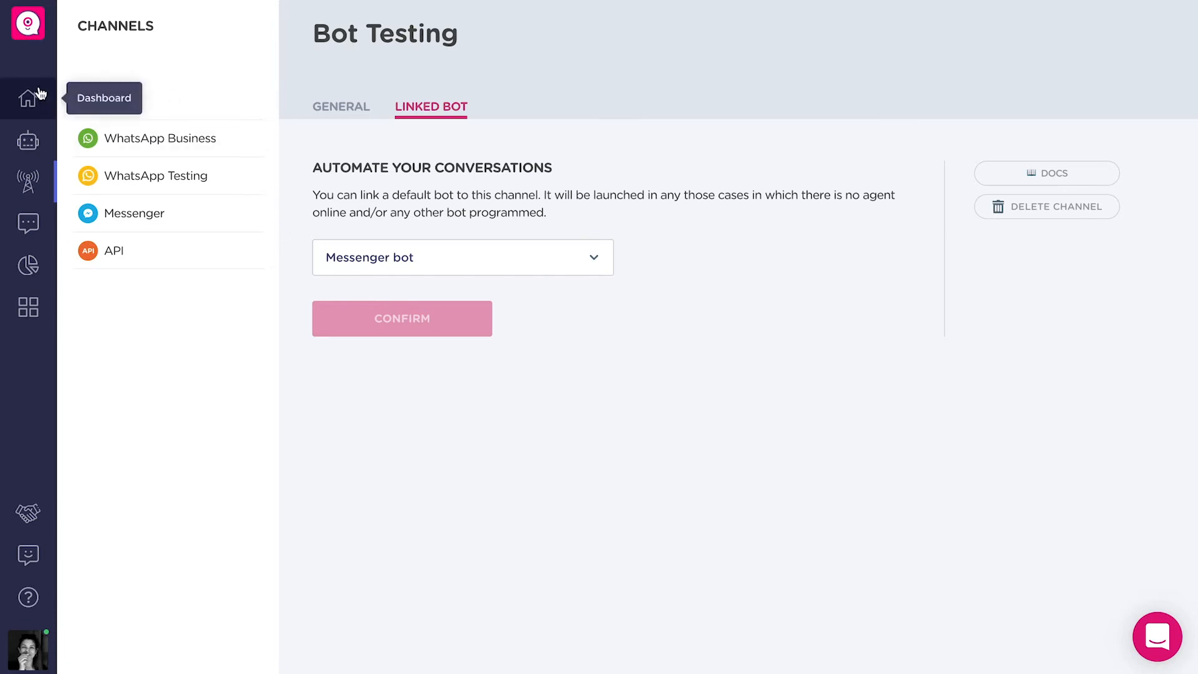
Step: Return to the bot list and bring up more actions for the extra New Bot
{"action": "left_click", "coordinate": [27, 97]}
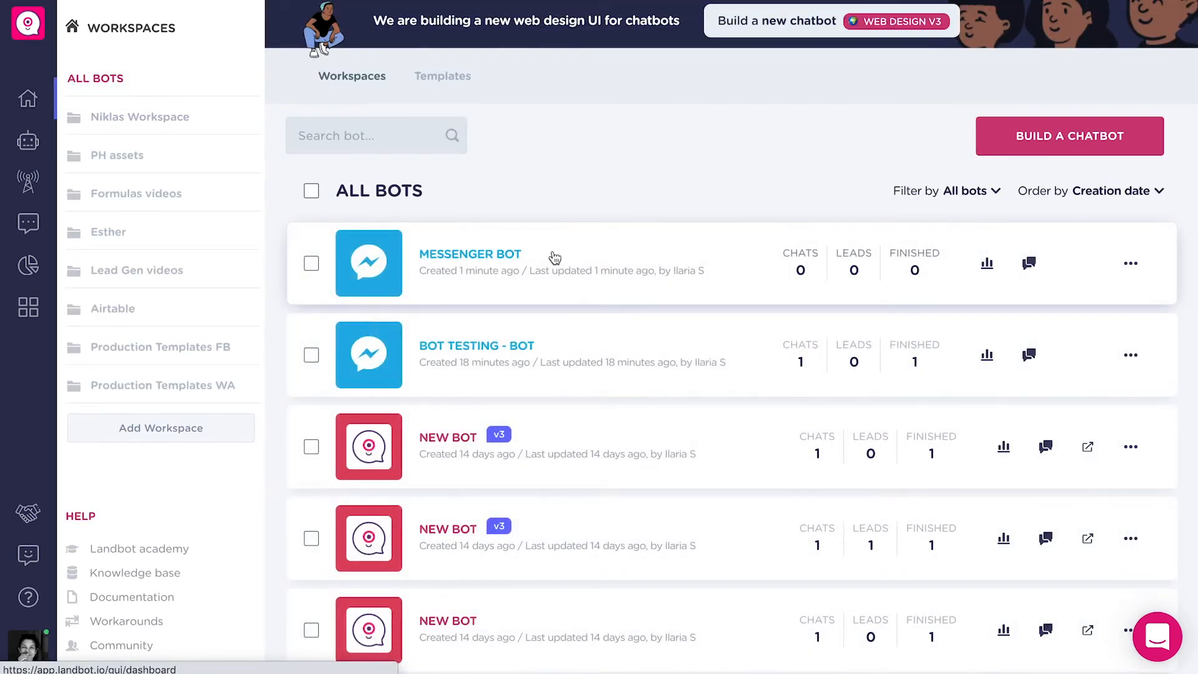
{"action": "mouse_move", "coordinate": [326, 286]}
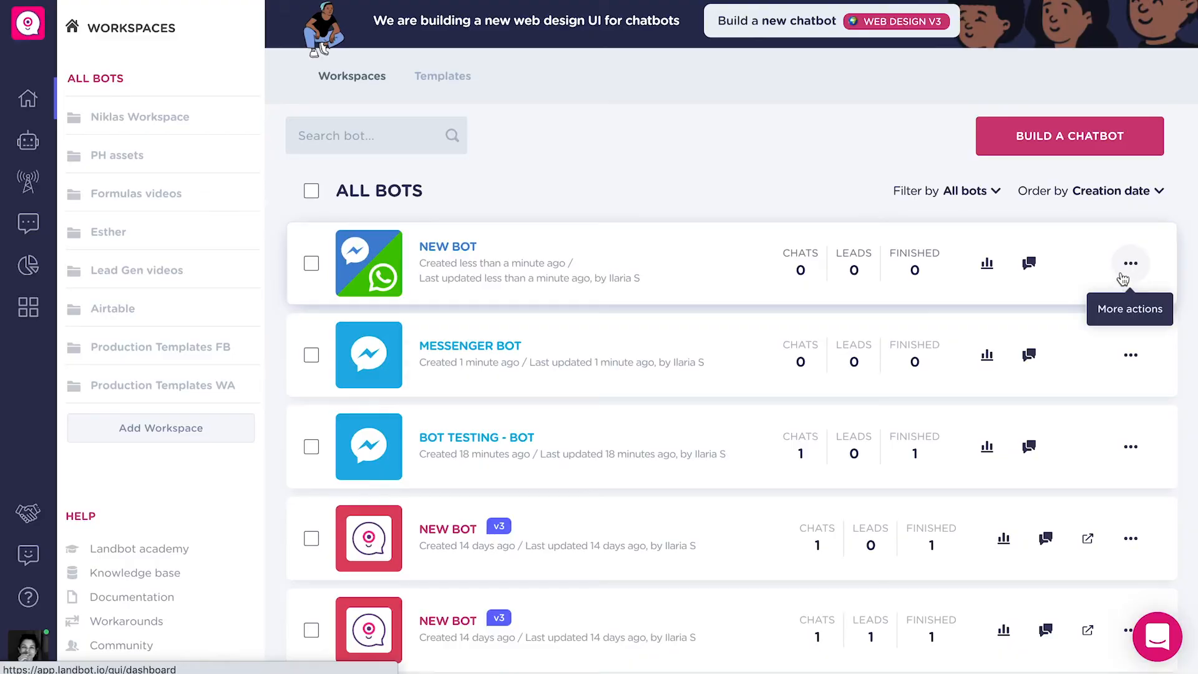
{"action": "left_click", "coordinate": [1131, 263]}
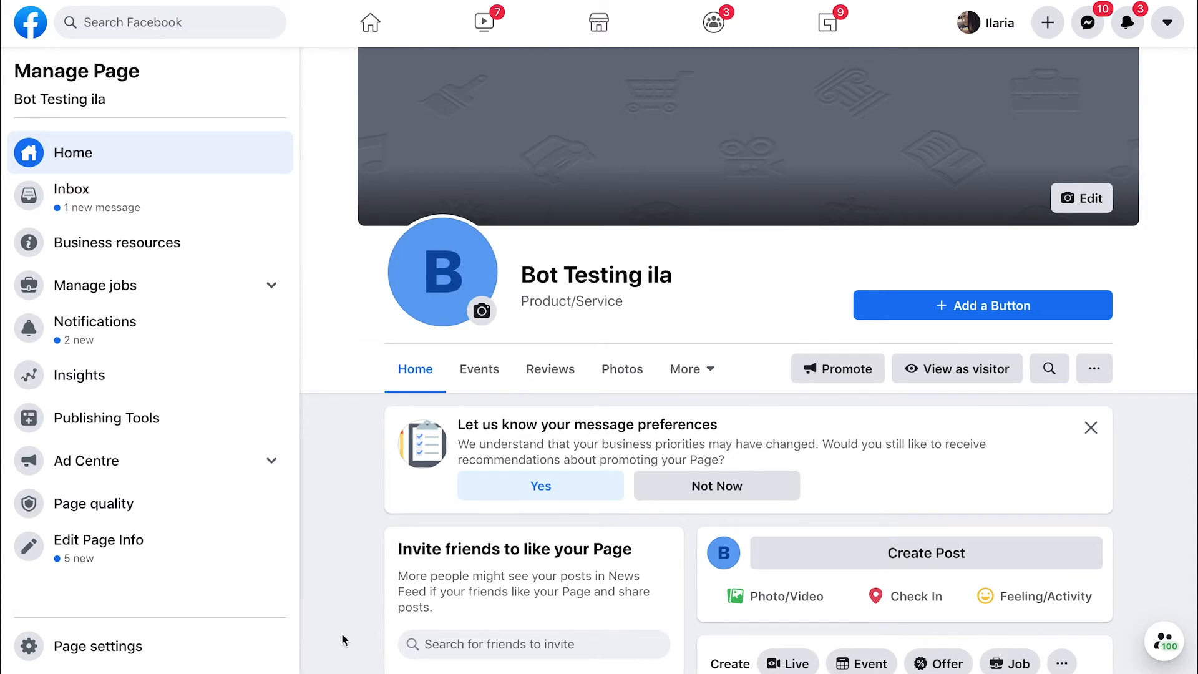
Step: Reach the Bot Testing ila page's Advanced messaging settings showing automated responses
{"action": "left_click", "coordinate": [98, 646]}
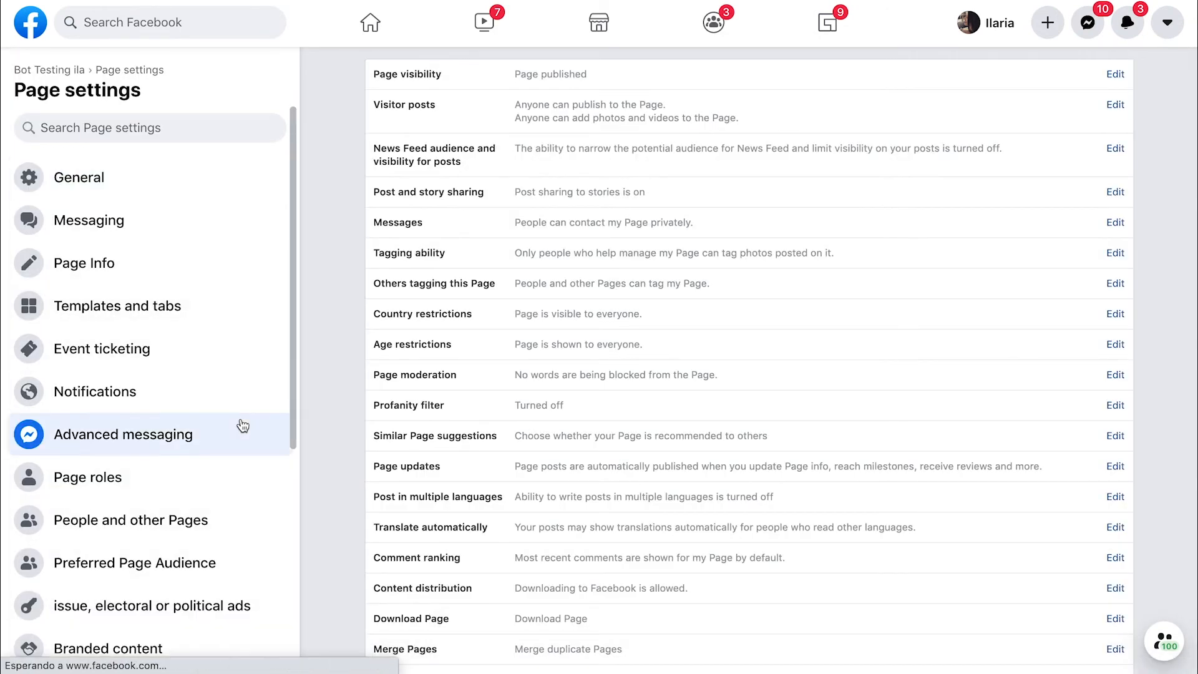
{"action": "left_click", "coordinate": [122, 435]}
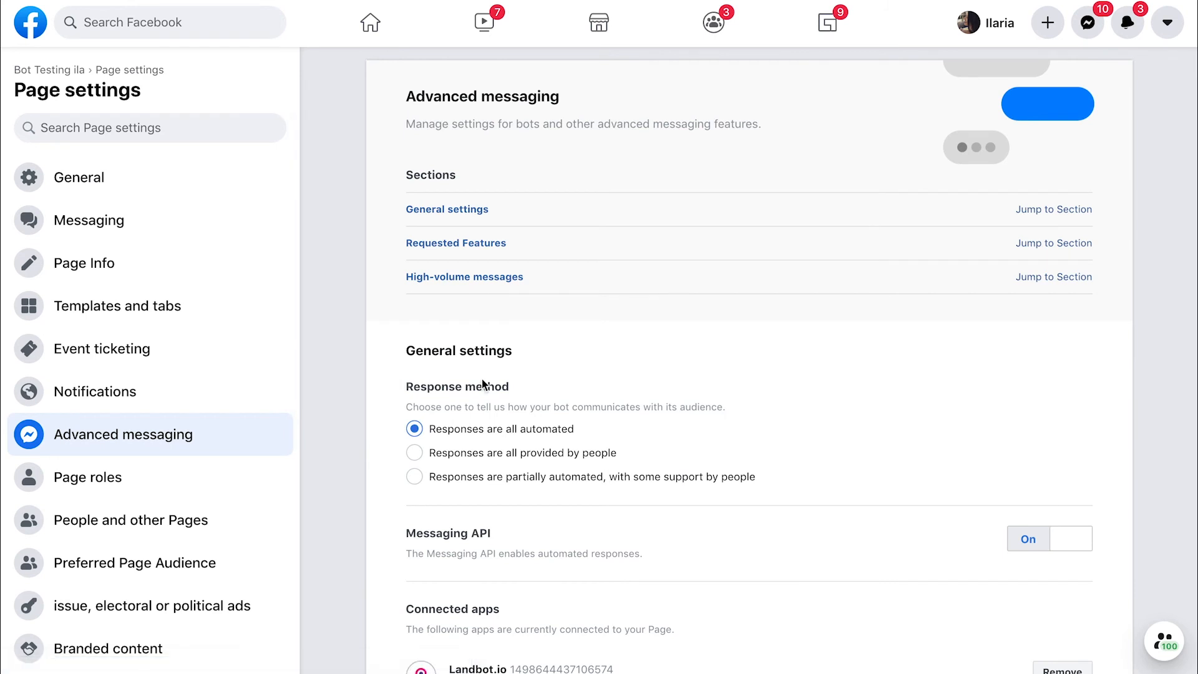
{"action": "scroll", "scroll_direction": "down", "scroll_amount": 3}
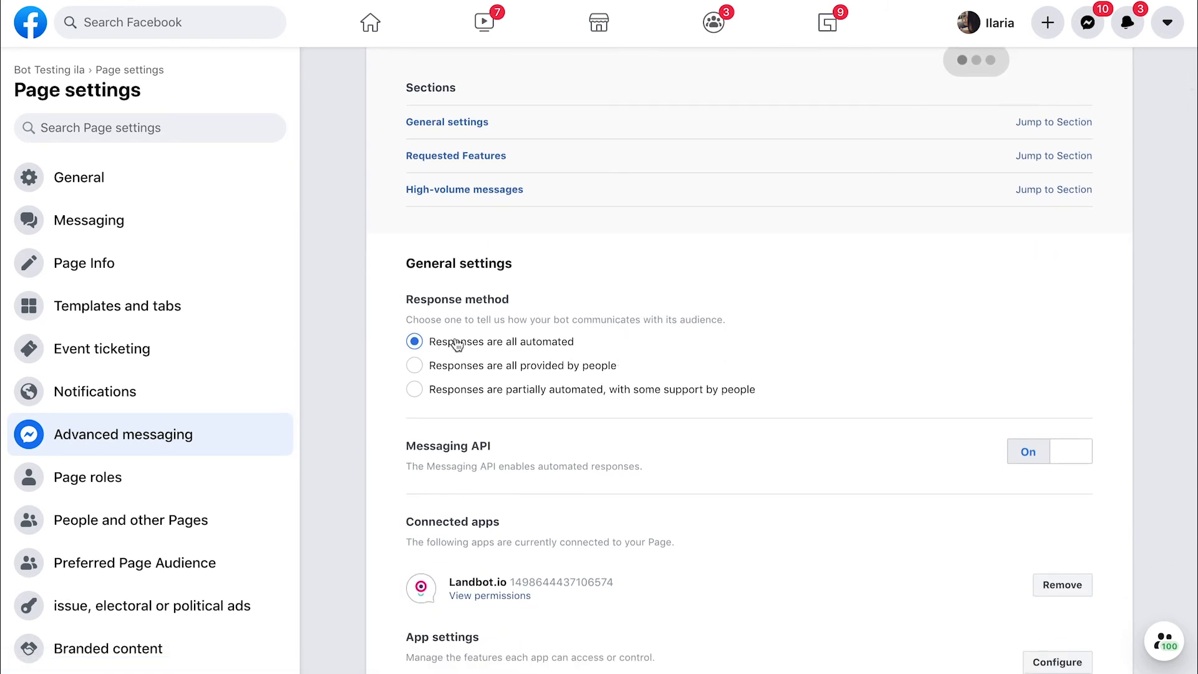
{"action": "mouse_move", "coordinate": [572, 349]}
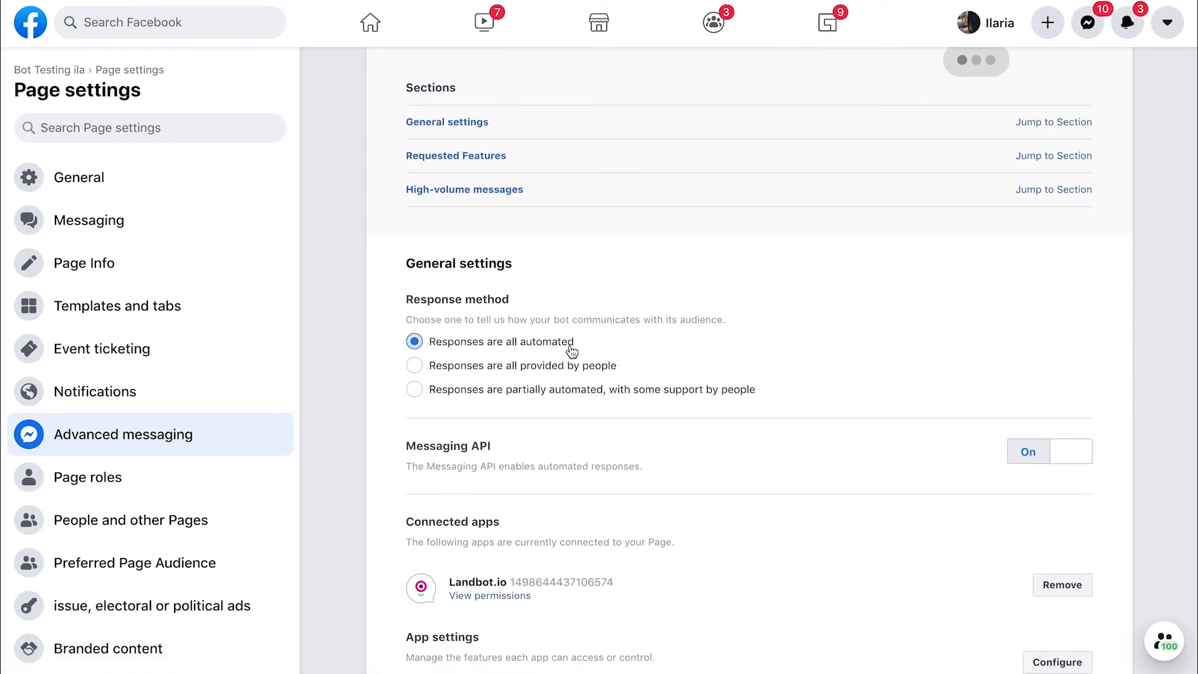